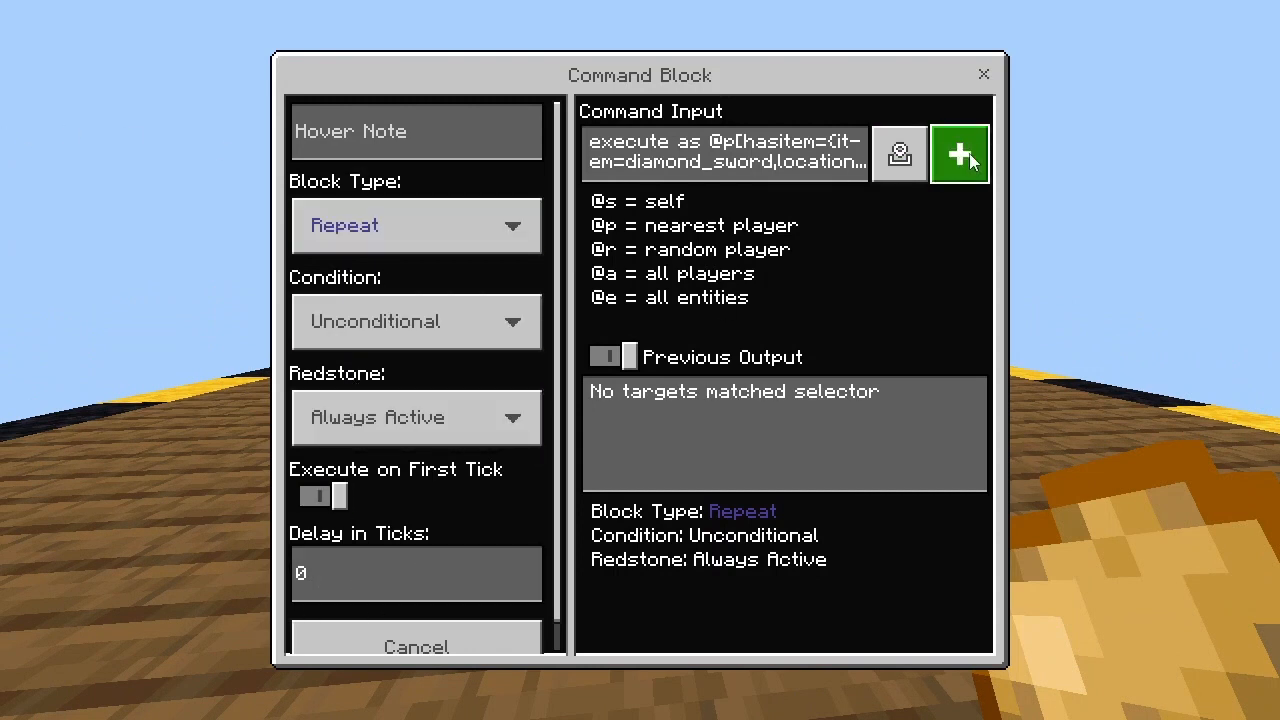
Step: Expand the command block's execute command into the full-screen text editor
{"action": "left_click", "coordinate": [958, 153]}
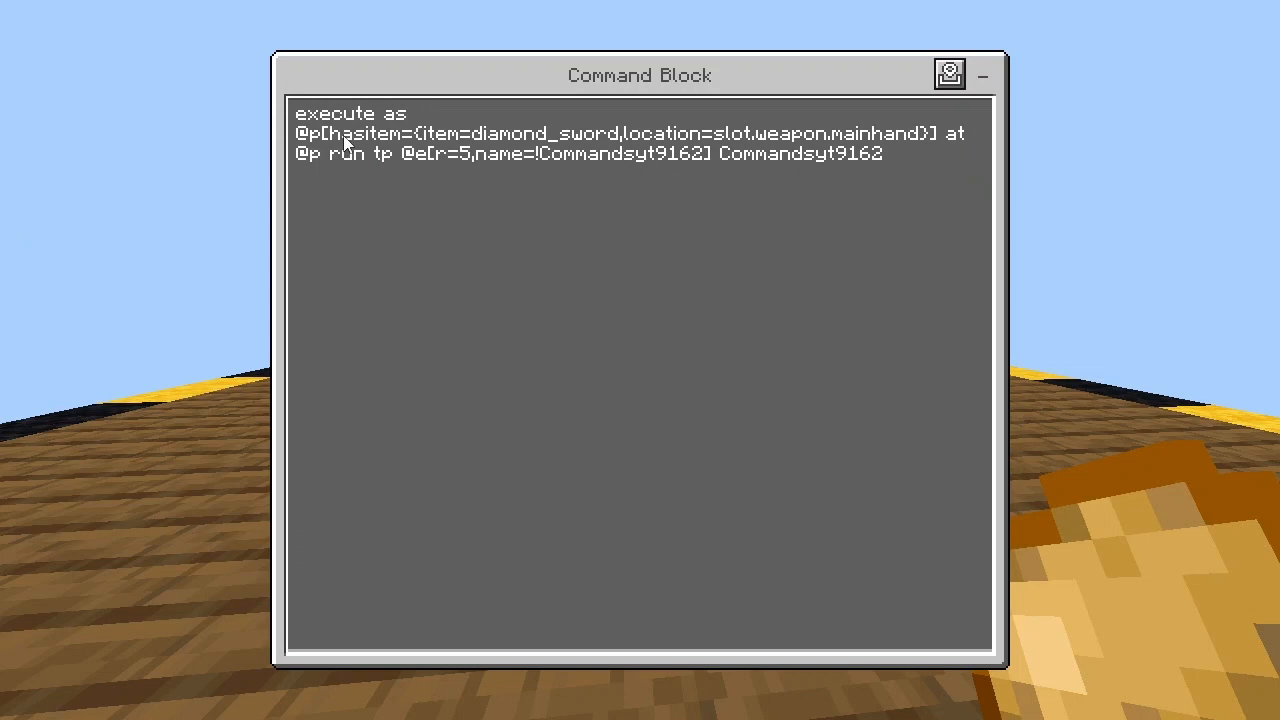
{"action": "mouse_move", "coordinate": [559, 226]}
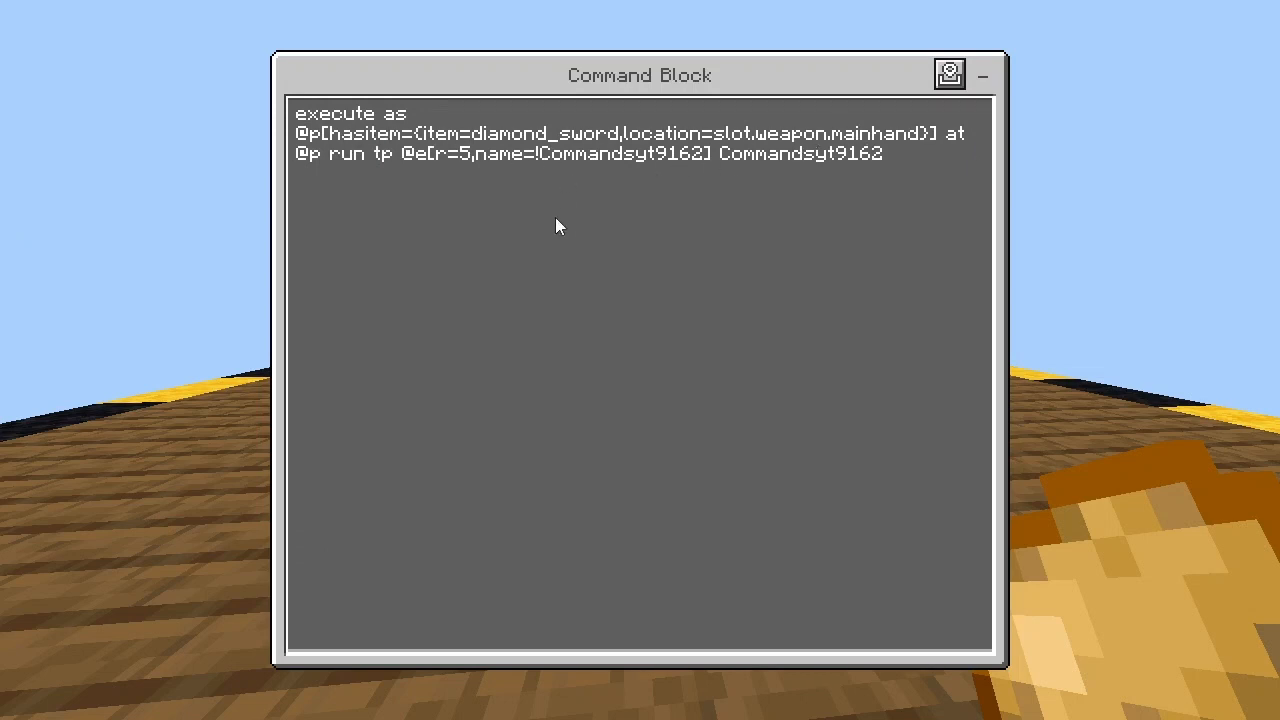
{"action": "mouse_move", "coordinate": [708, 171]}
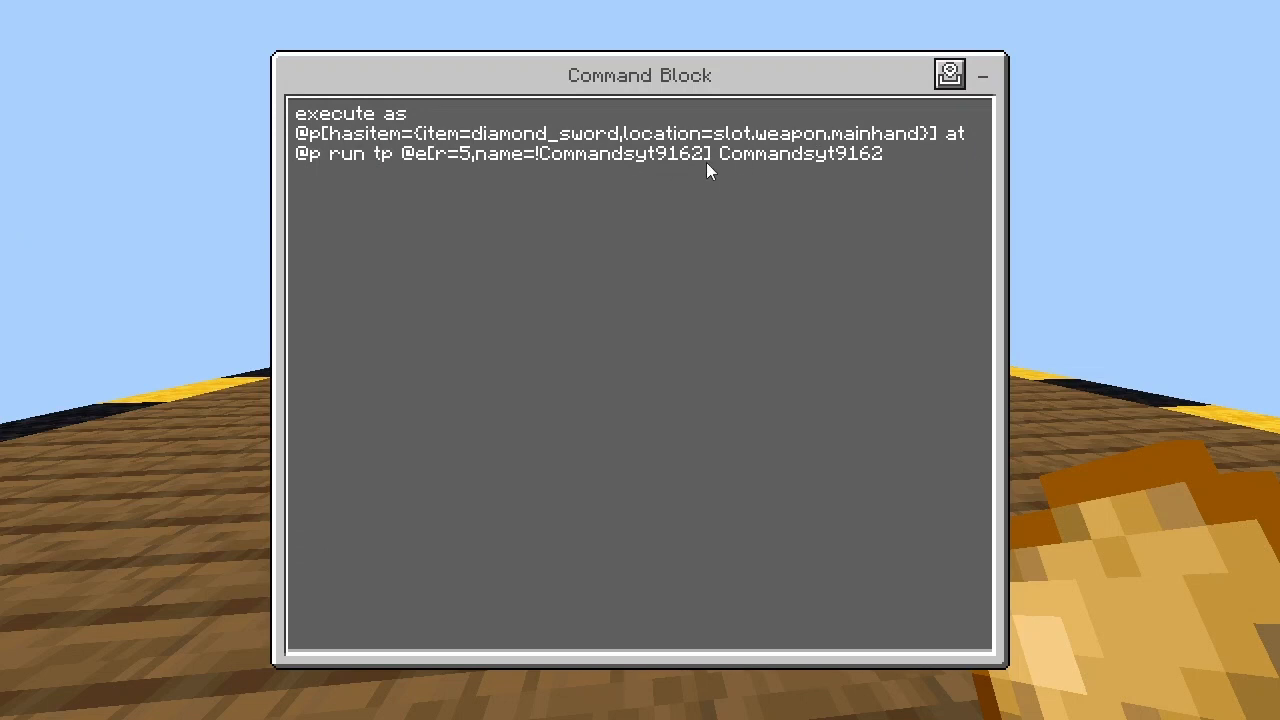
{"action": "mouse_move", "coordinate": [585, 160]}
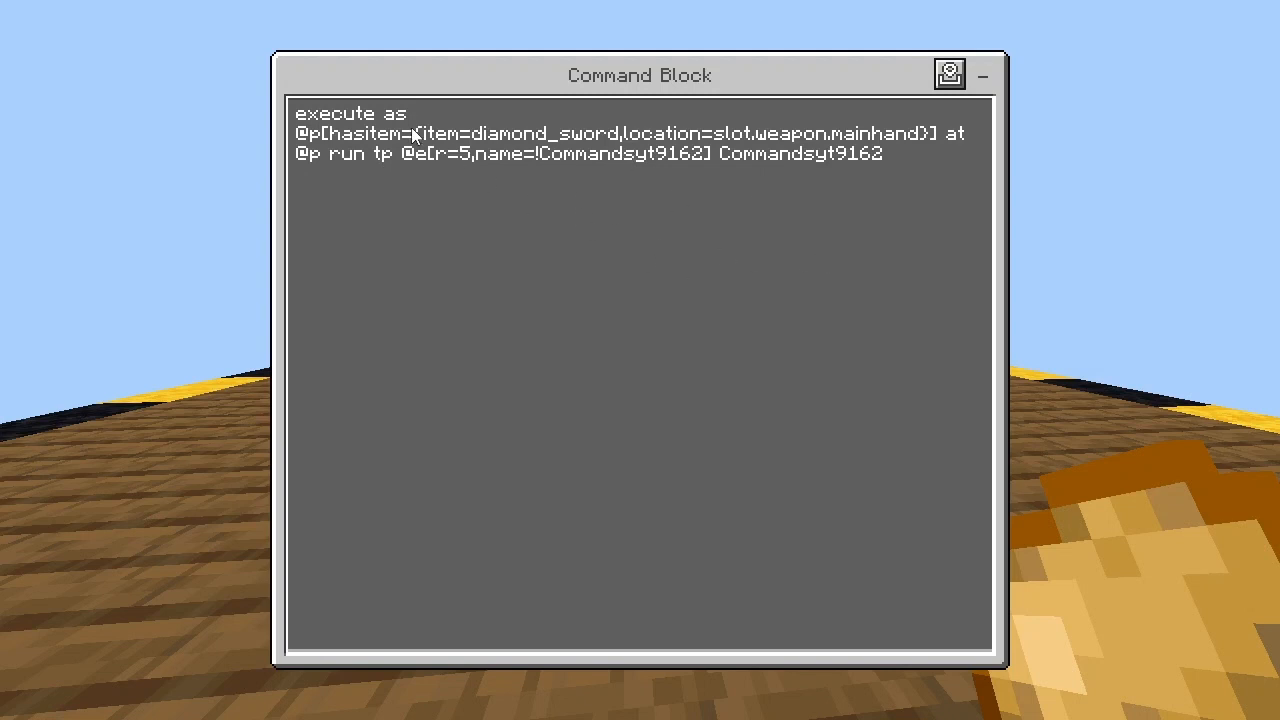
{"action": "mouse_move", "coordinate": [953, 172]}
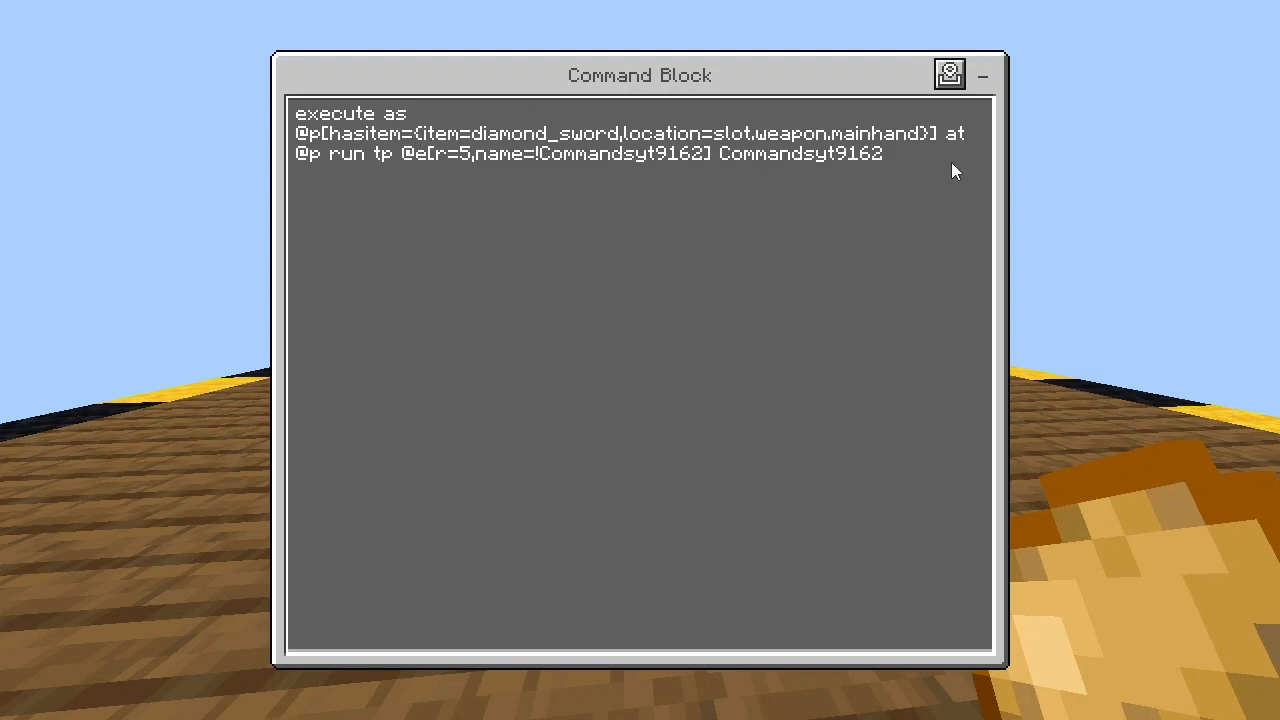